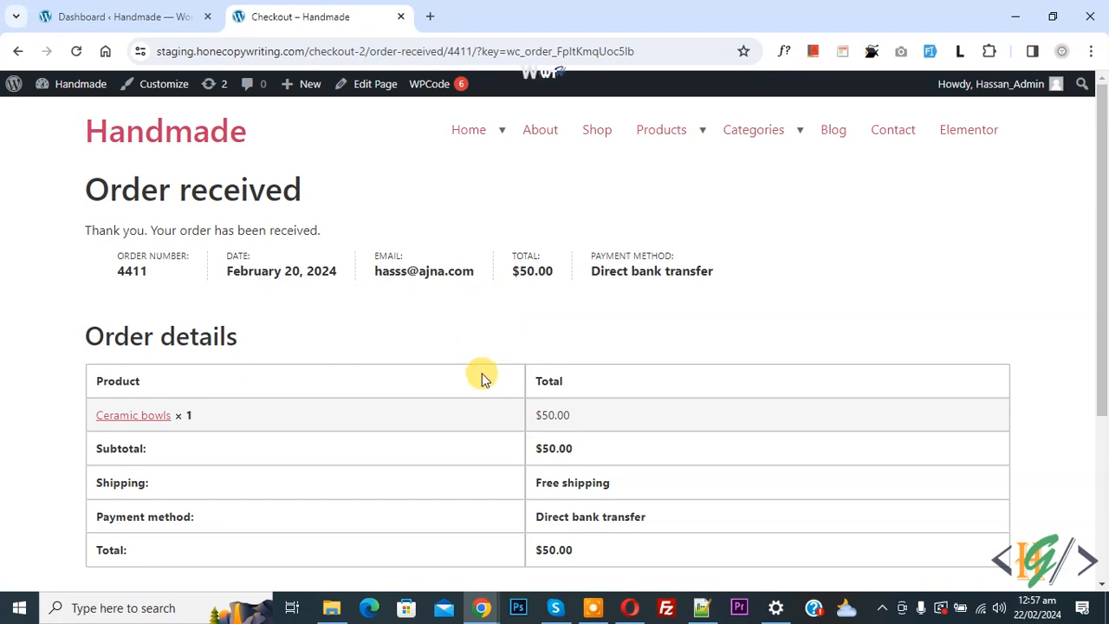
mouse_move(438, 362)
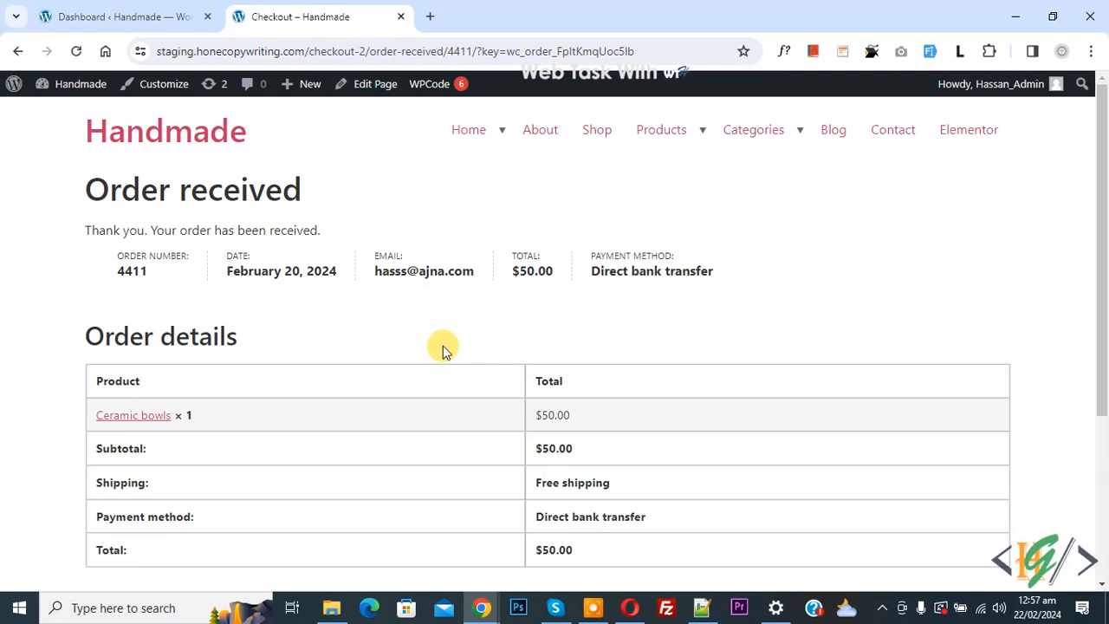
mouse_move(470, 329)
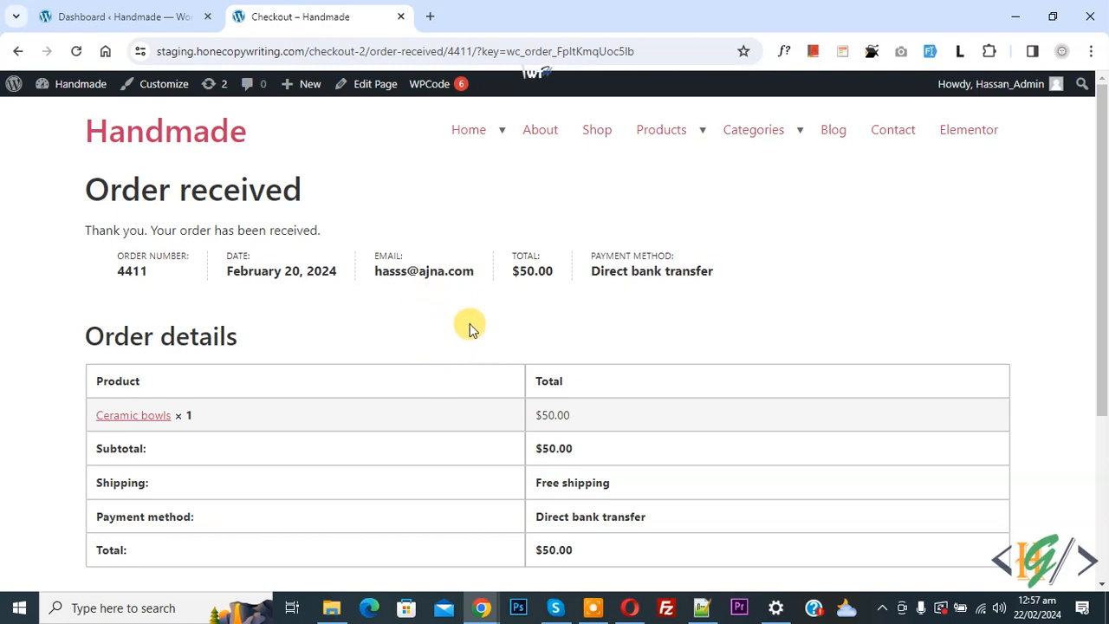
mouse_move(435, 336)
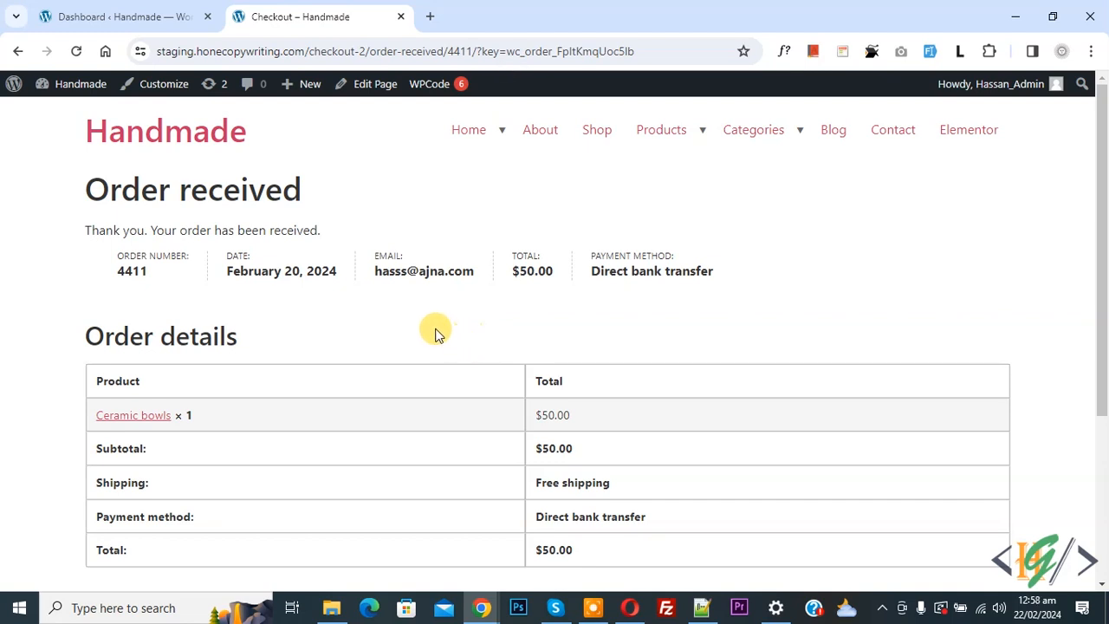
mouse_move(452, 338)
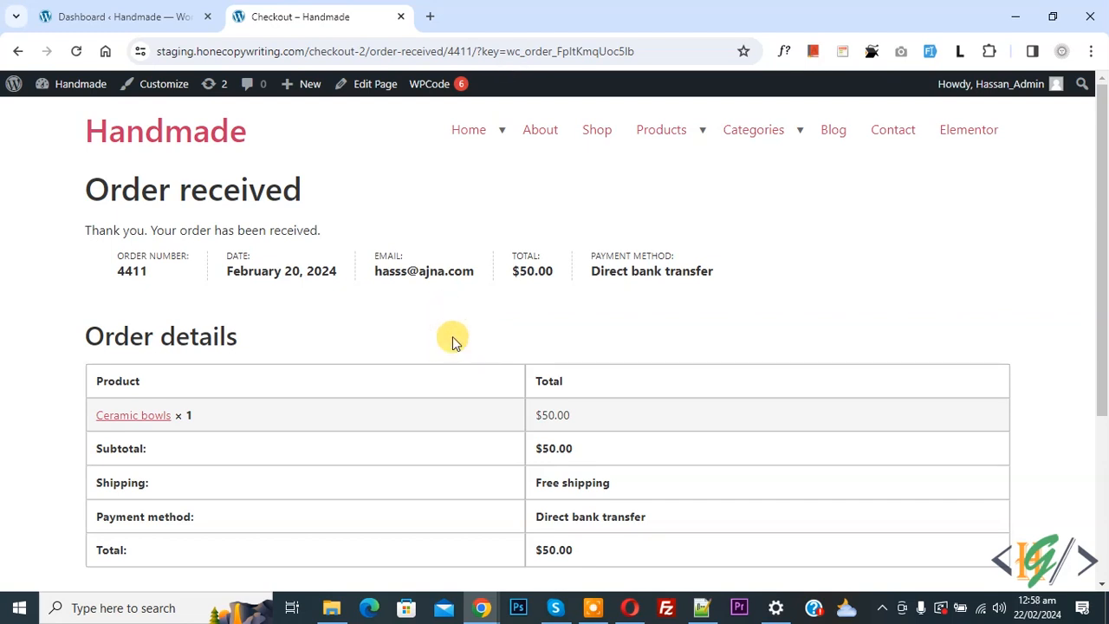
mouse_move(458, 310)
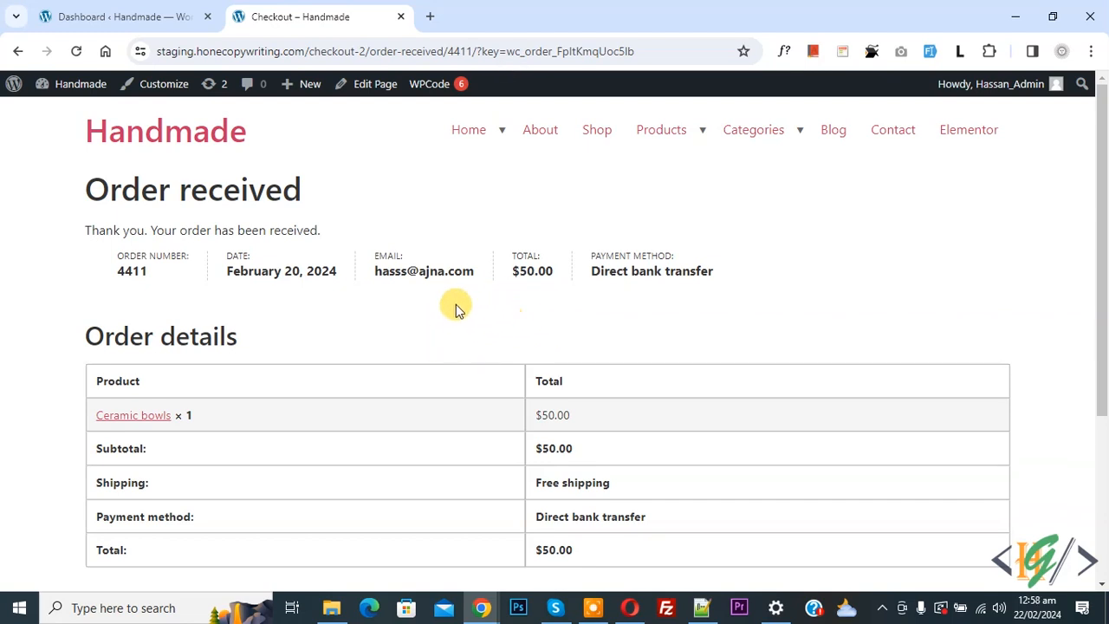
mouse_move(460, 327)
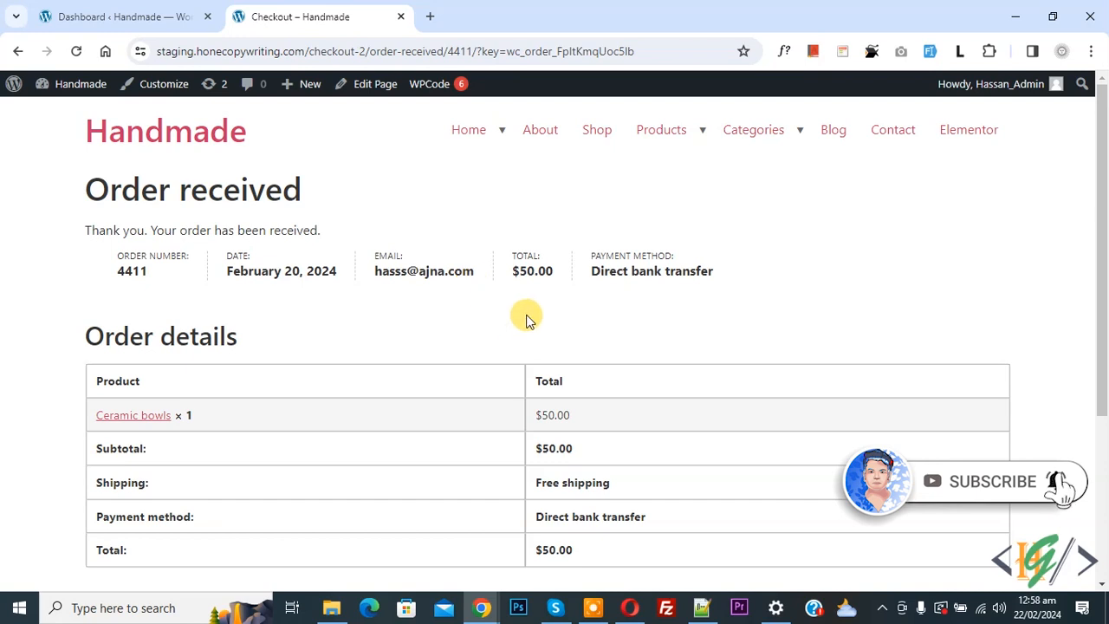
mouse_move(99, 228)
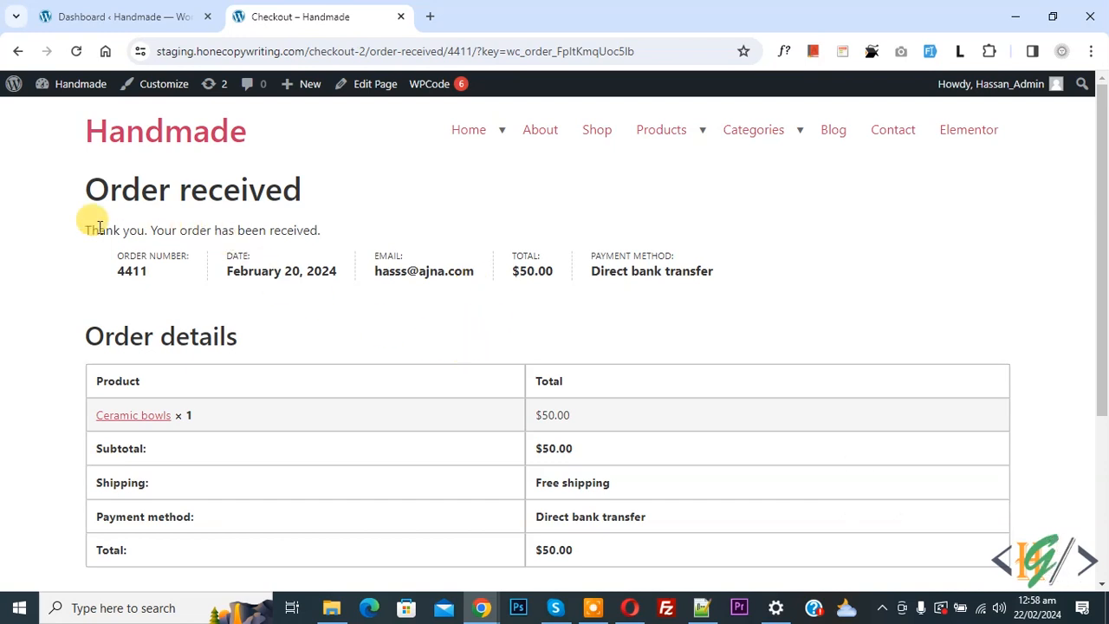
mouse_move(363, 212)
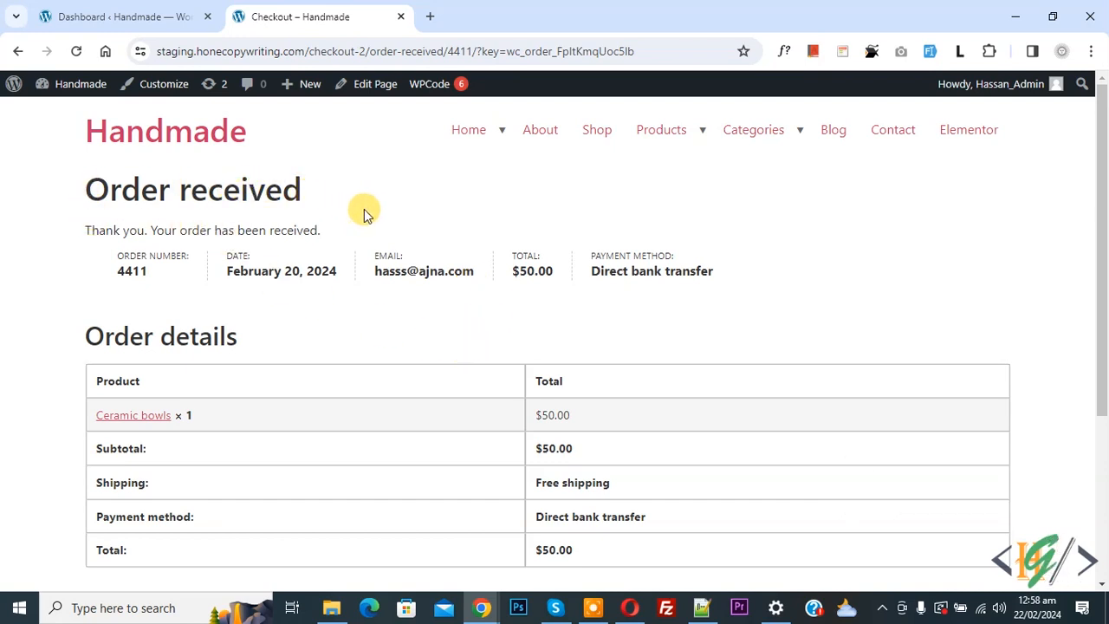
mouse_move(579, 282)
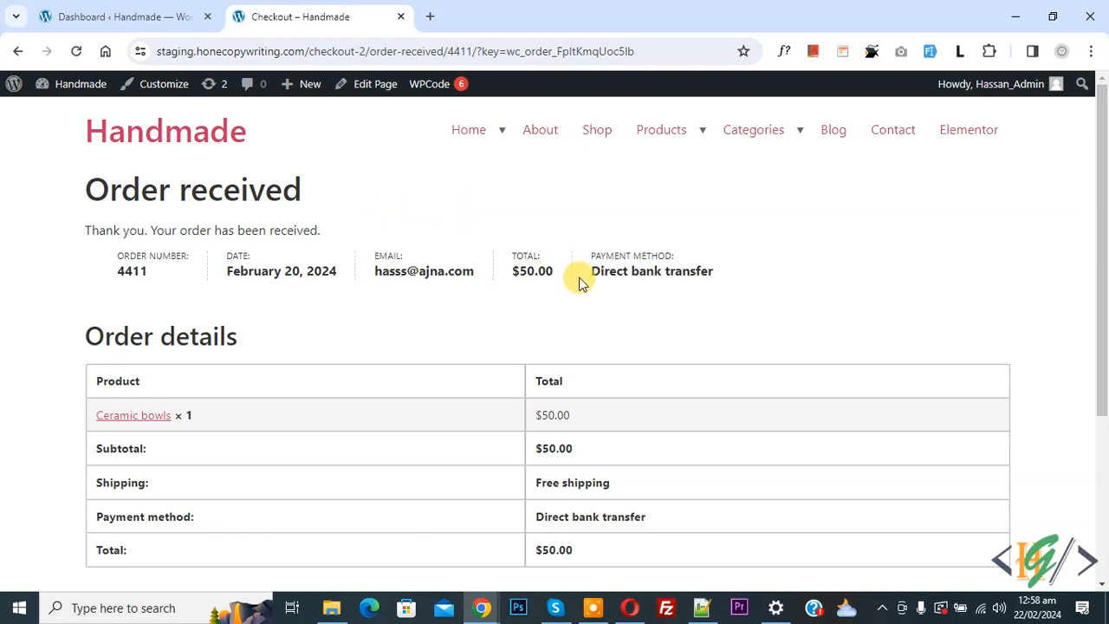
mouse_move(558, 316)
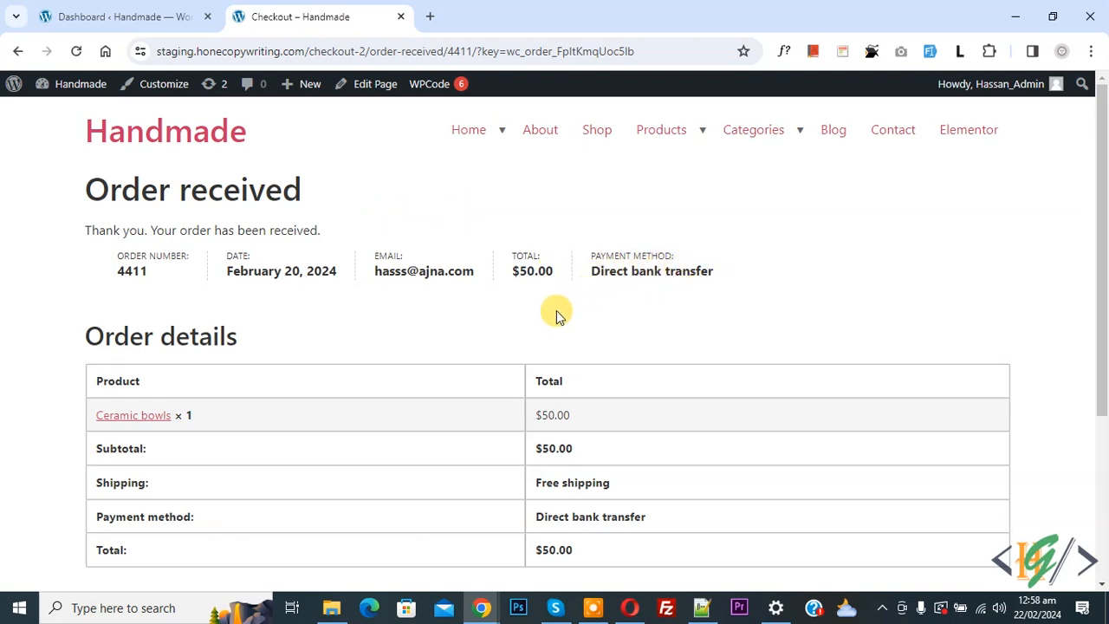
mouse_move(496, 338)
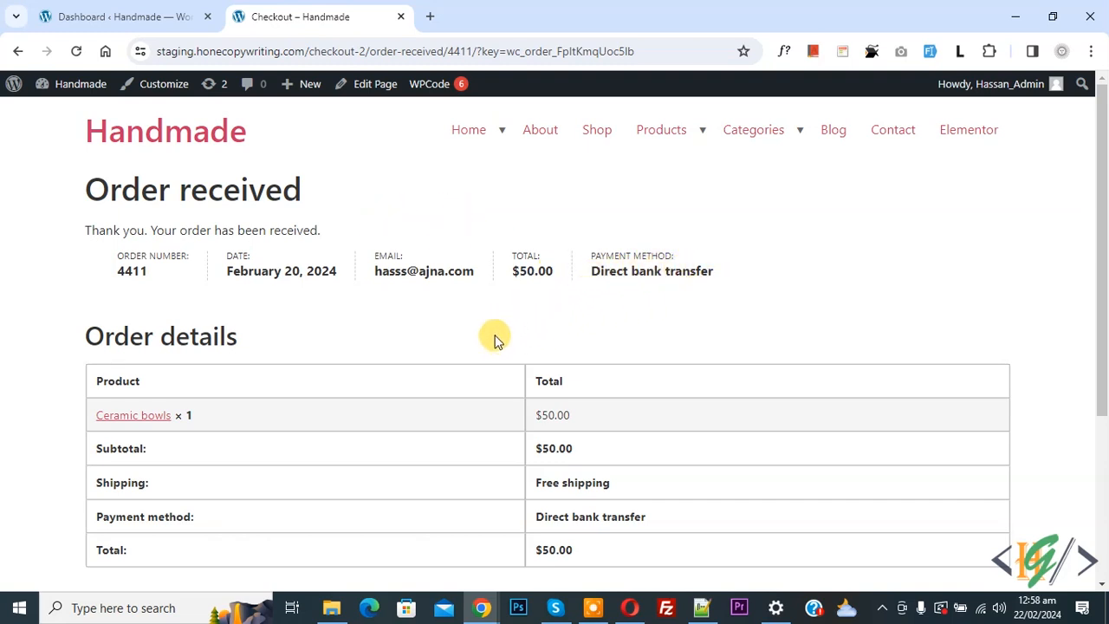
mouse_move(484, 336)
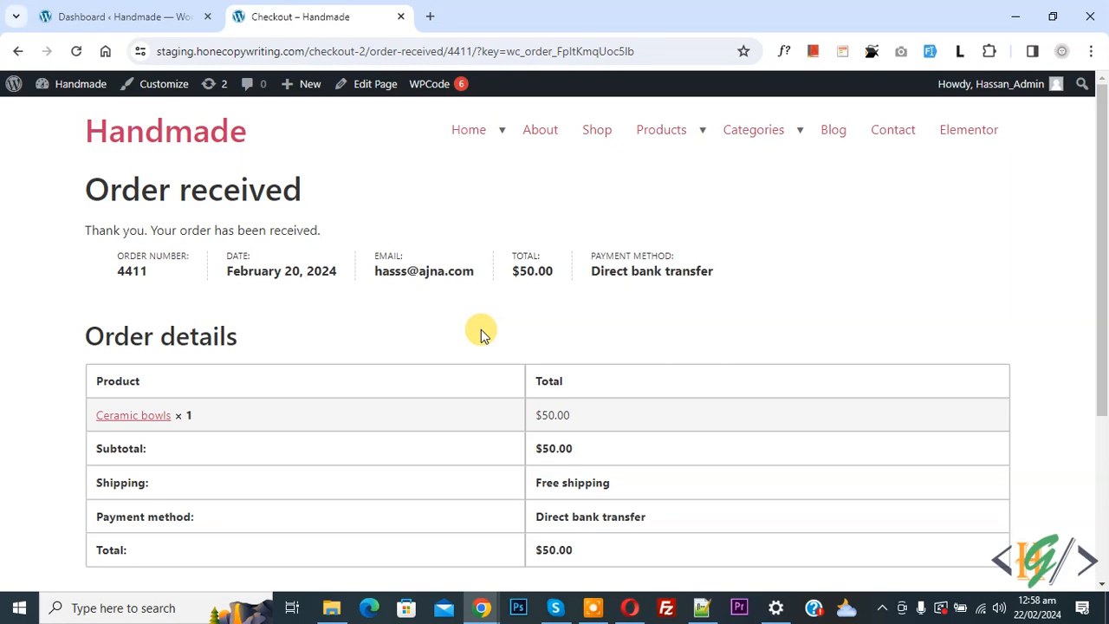
Step: Search the plugin directory for 'wpcode' and confirm WPCode shows as Active
click(121, 16)
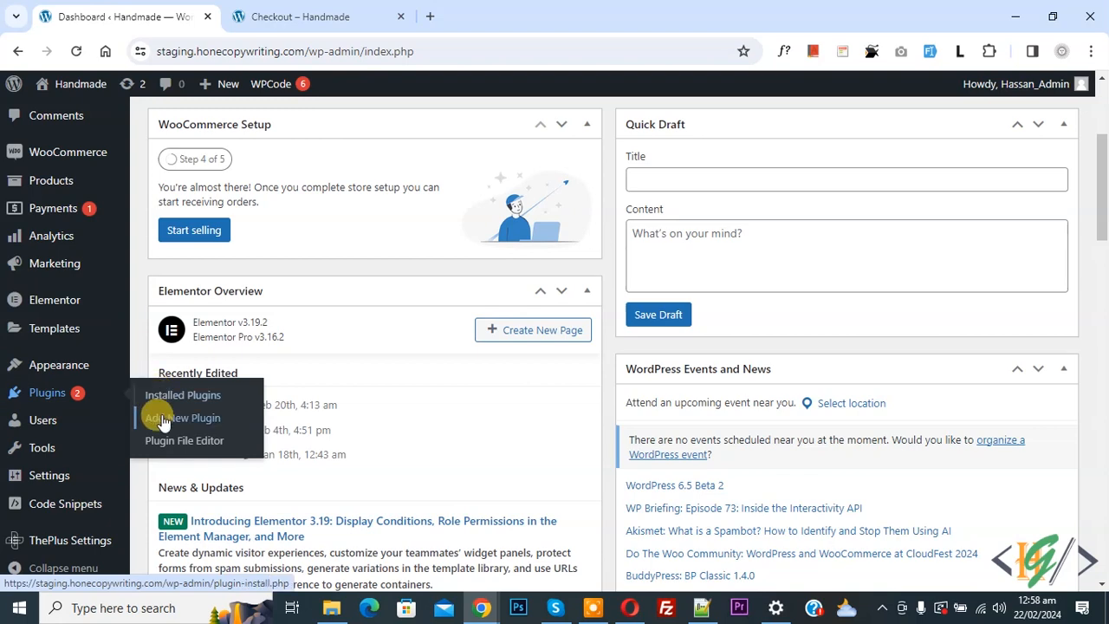
click(182, 417)
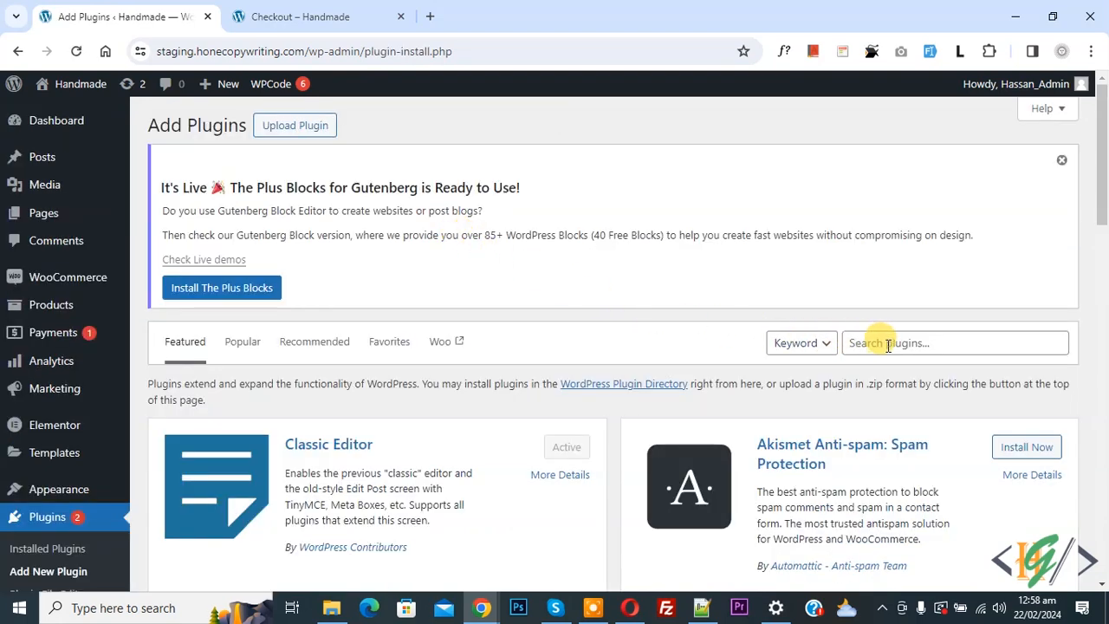
text(wpcode)
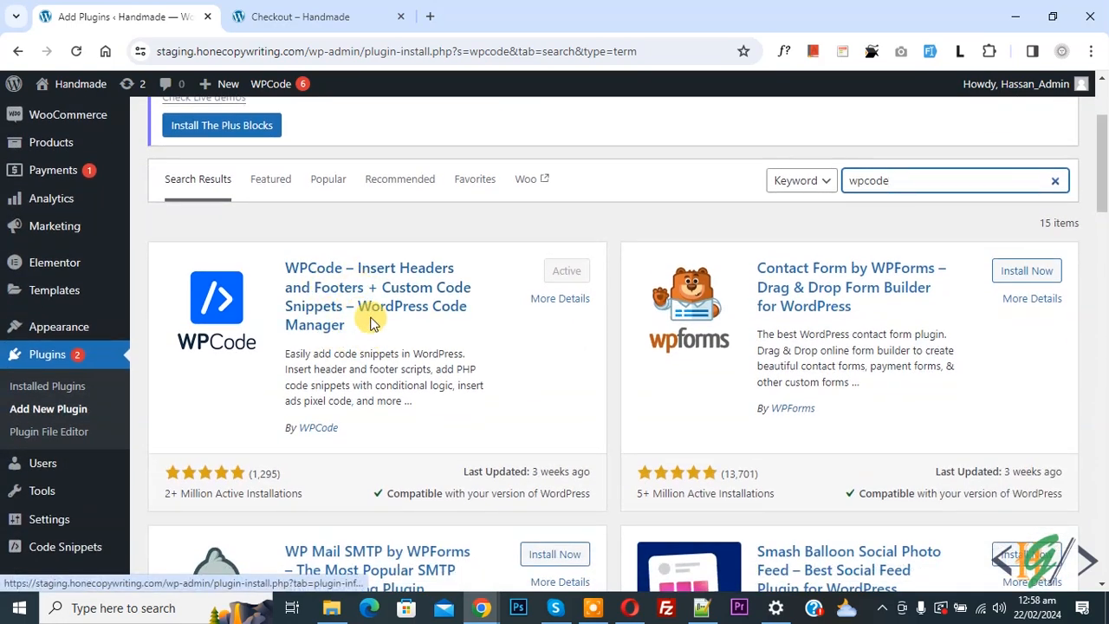
mouse_move(390, 280)
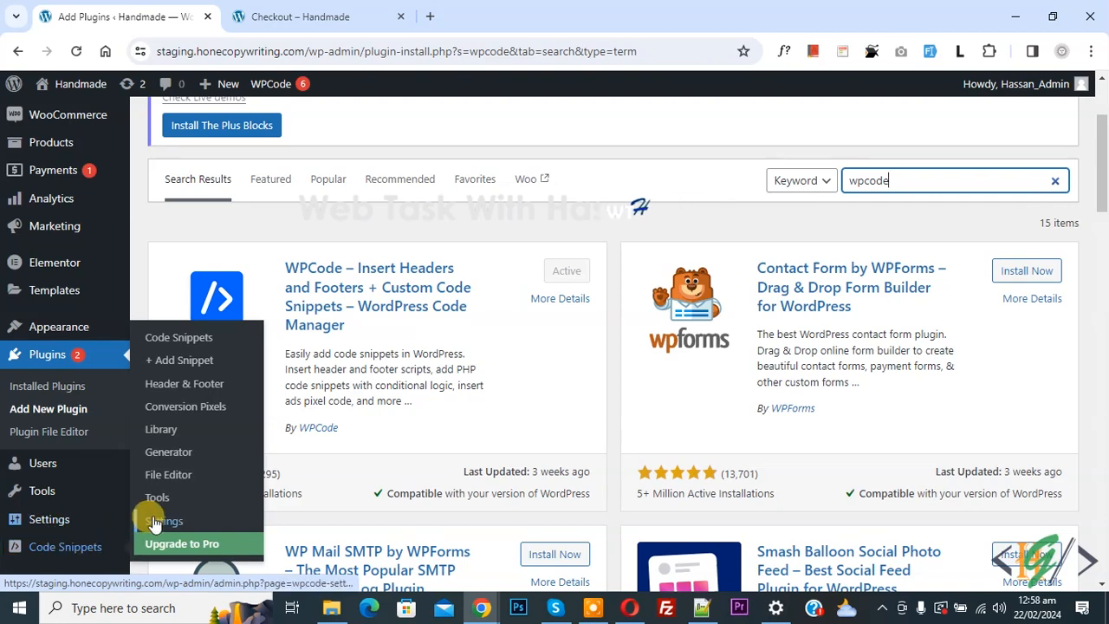
Step: Start a new WPCode snippet using Add Your Custom Code
click(185, 360)
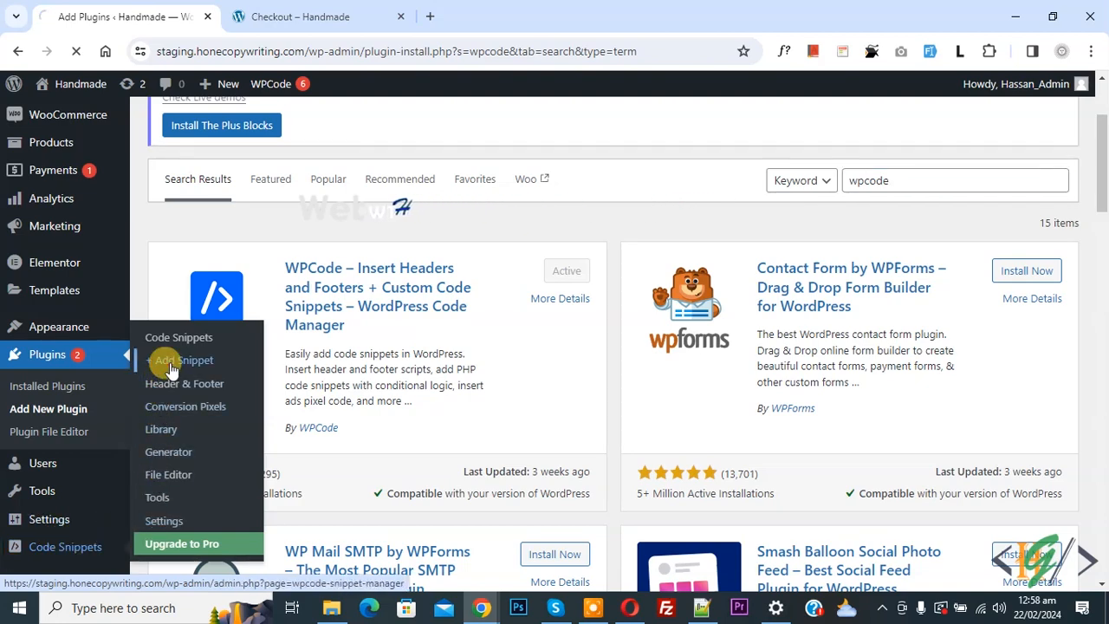
click(179, 360)
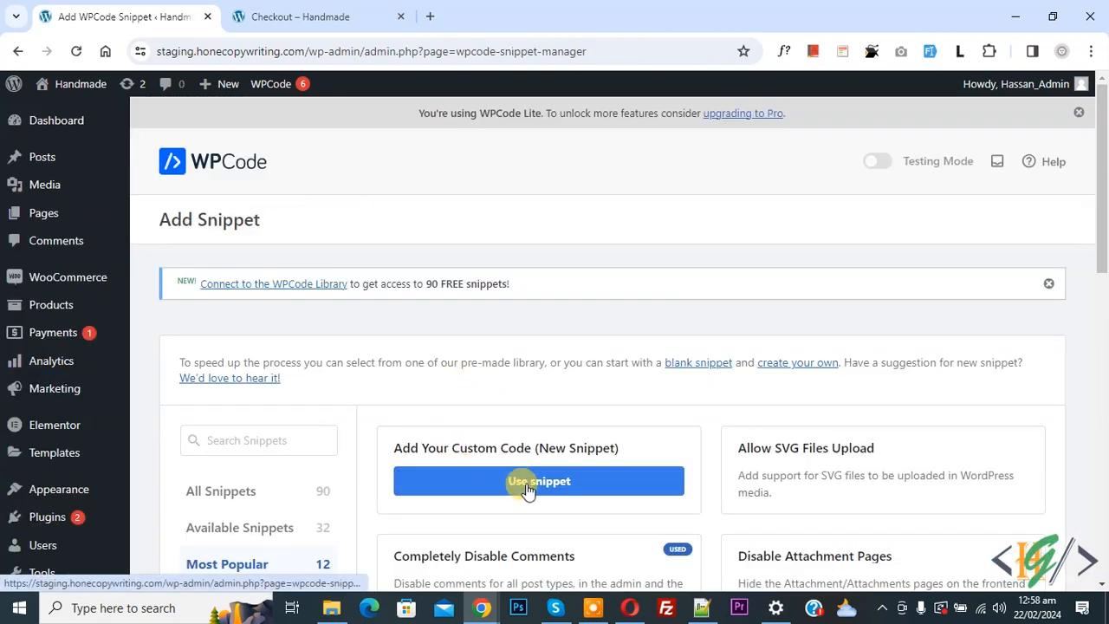
click(538, 481)
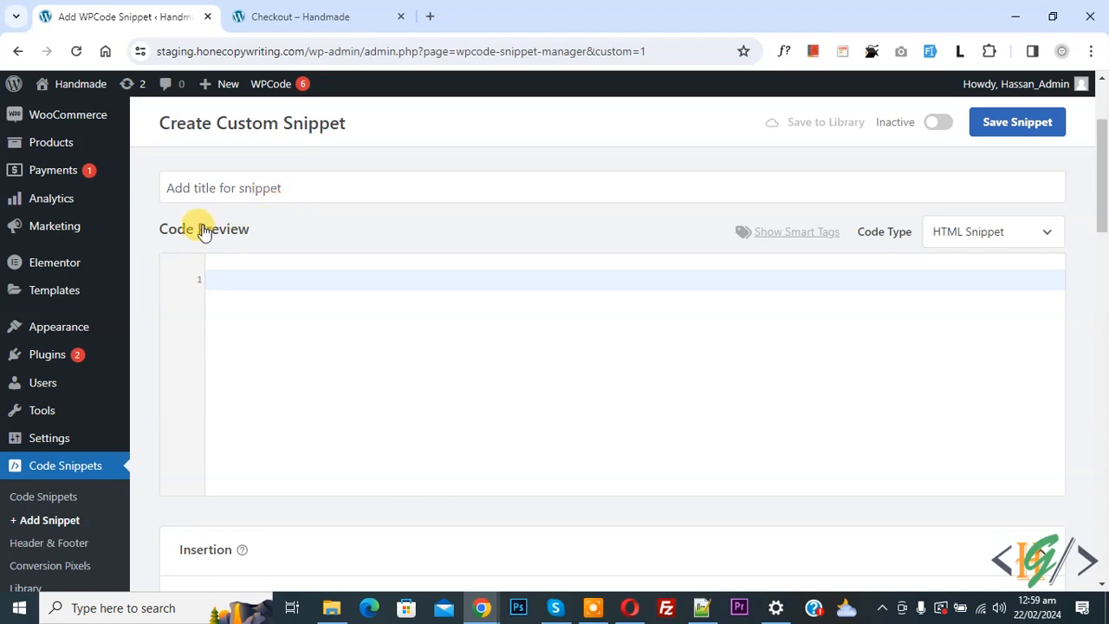
Step: Set the snippet to PHP and enter change_order_received_text appending 'YOUR PAYMENT IS BACS' for bacs orders
click(992, 232)
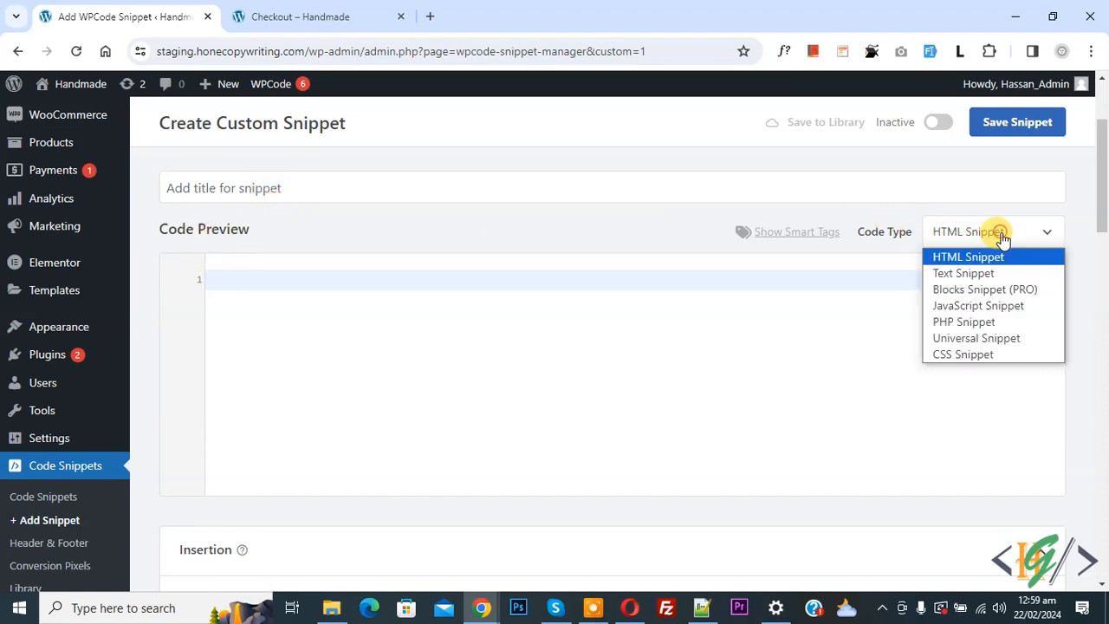
click(963, 322)
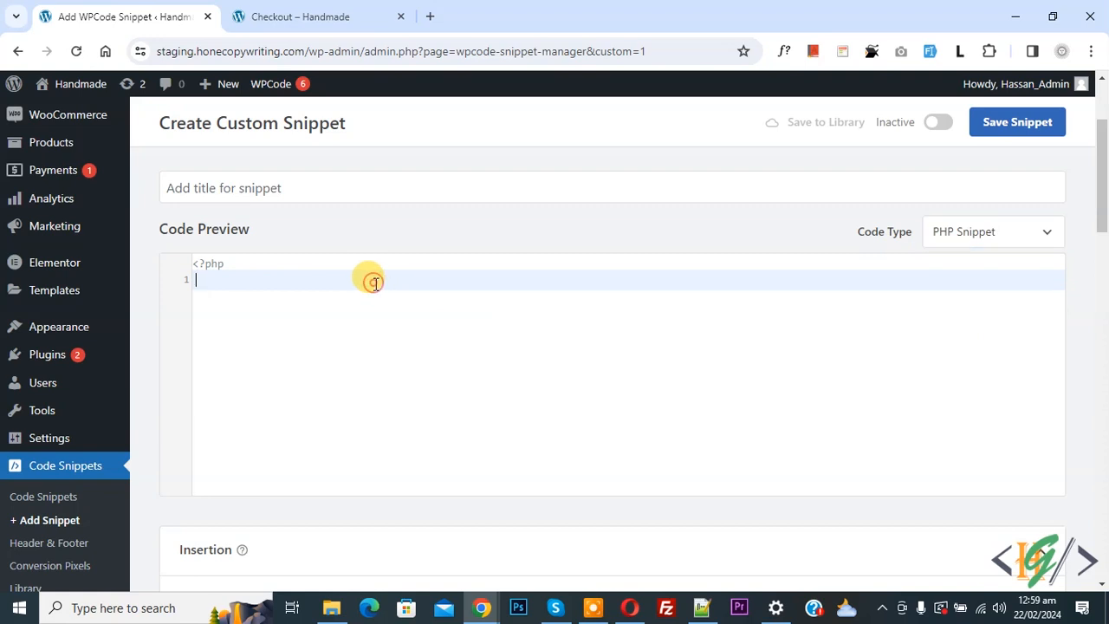
text(function change_order_received_text( $str, $order ) {)
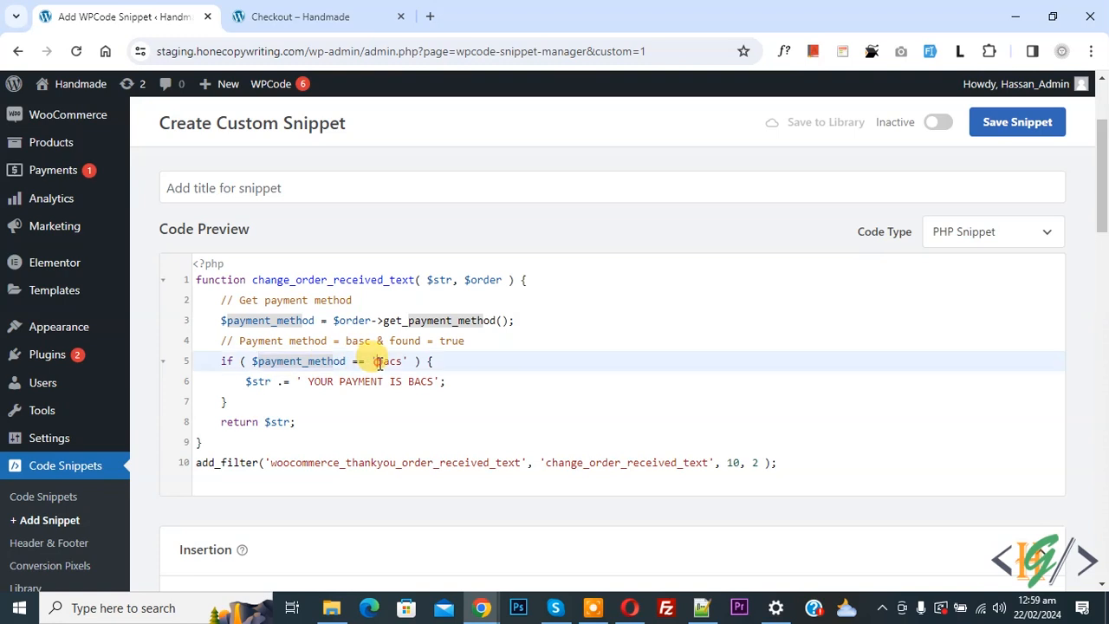
double_click(388, 361)
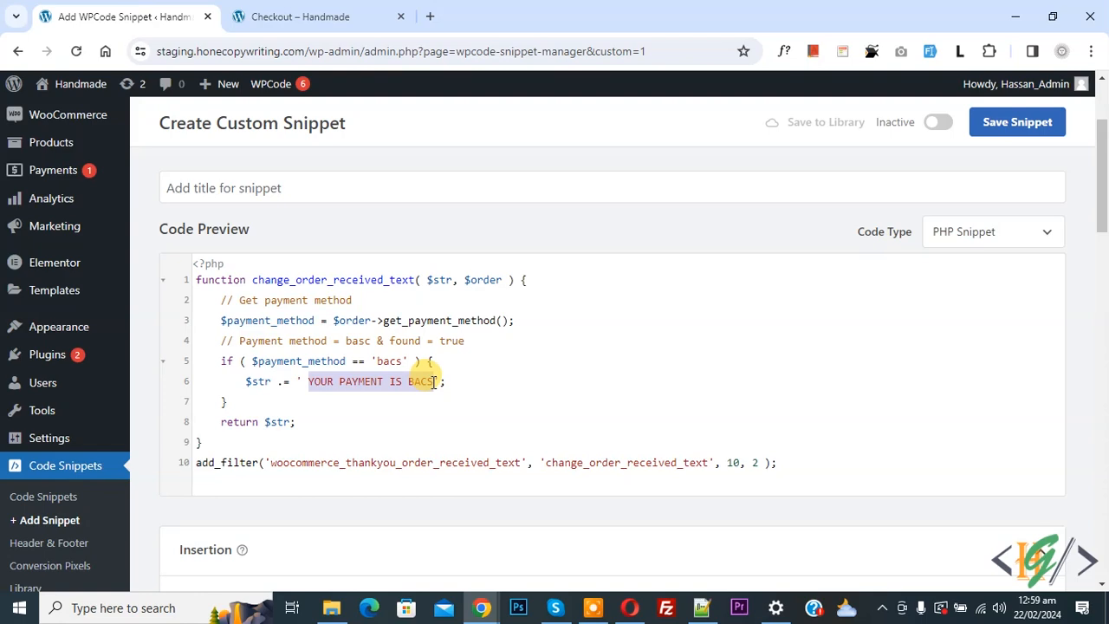
Step: Switch the untitled PHP snippet from Inactive to Active and save it
scroll(down, 3)
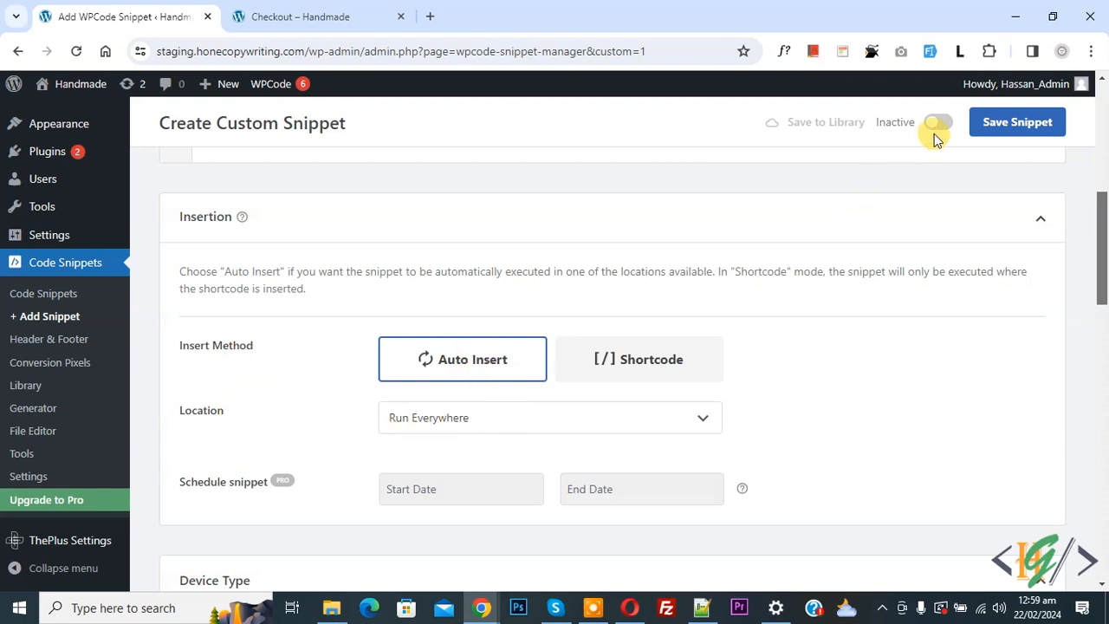
click(938, 122)
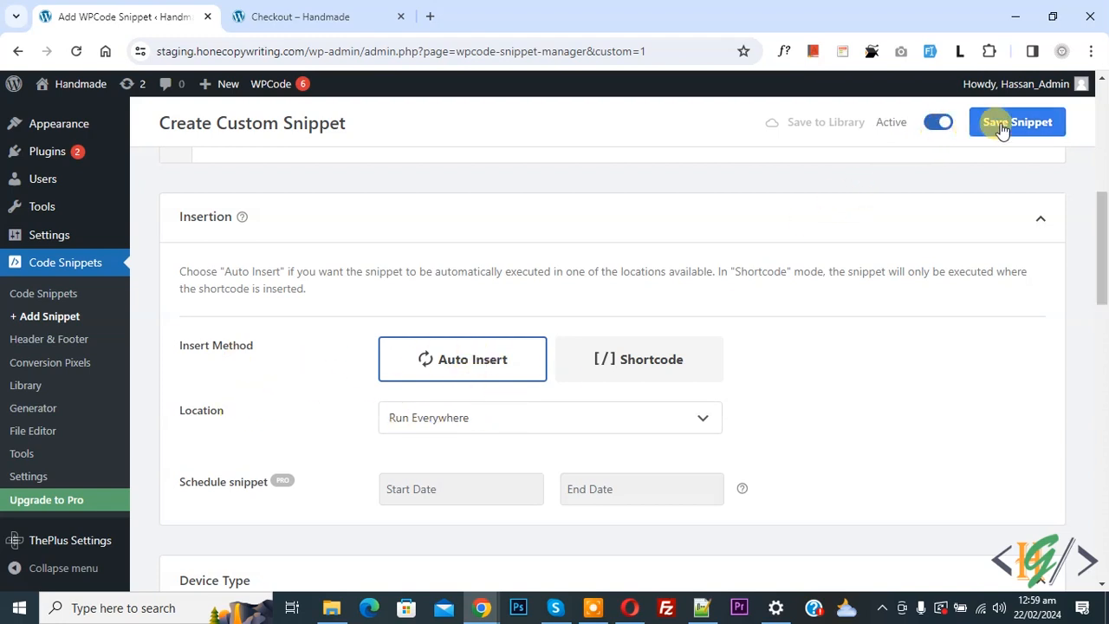
click(1016, 121)
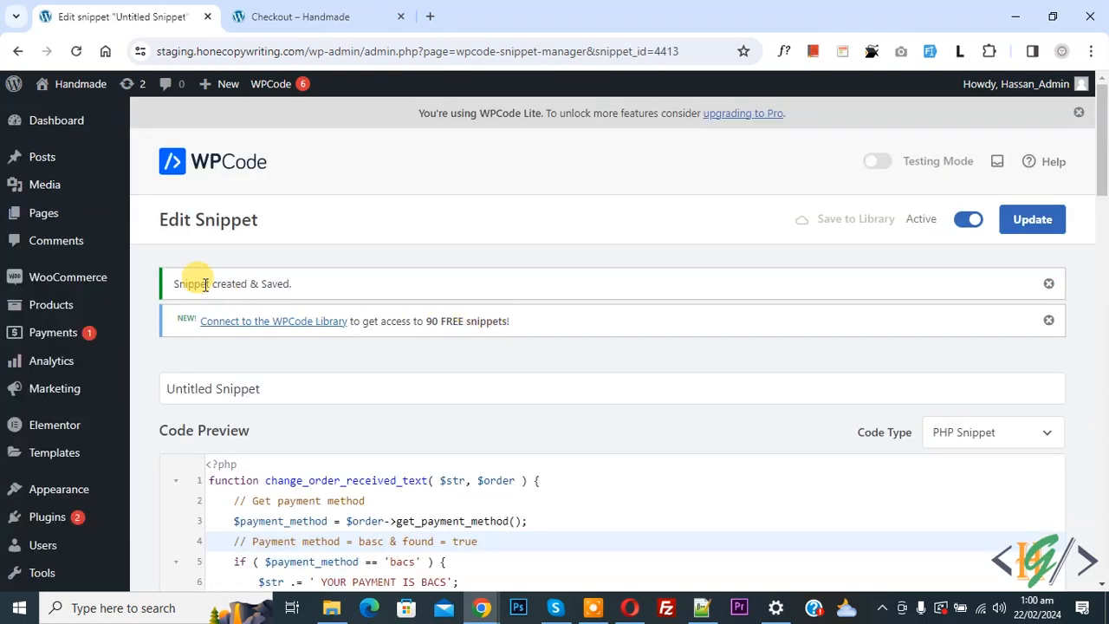
mouse_move(424, 299)
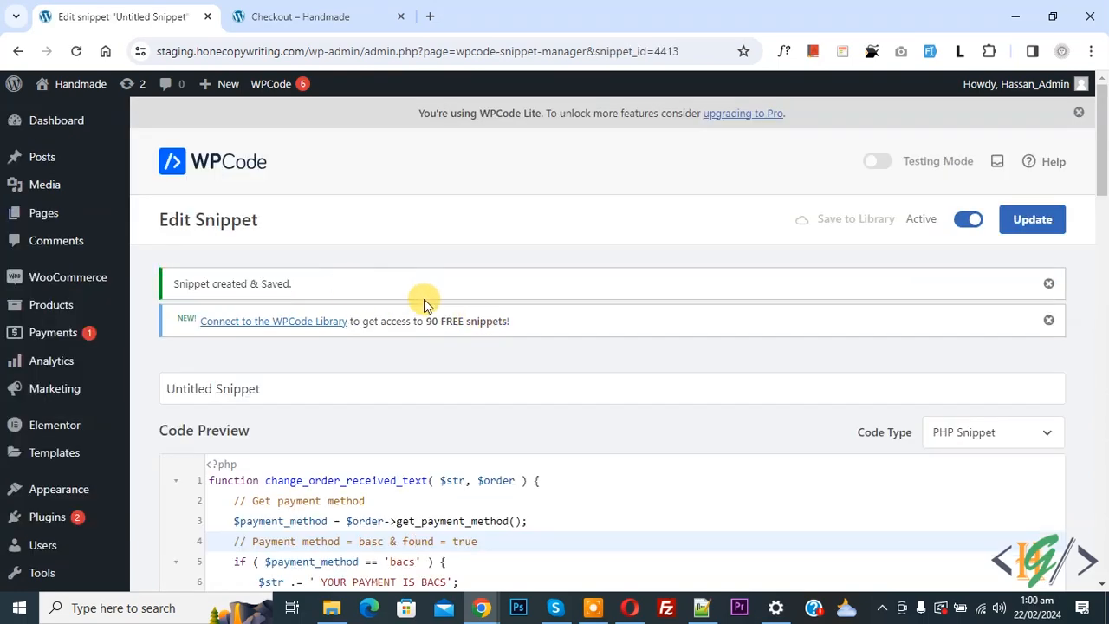
scroll(down, 3)
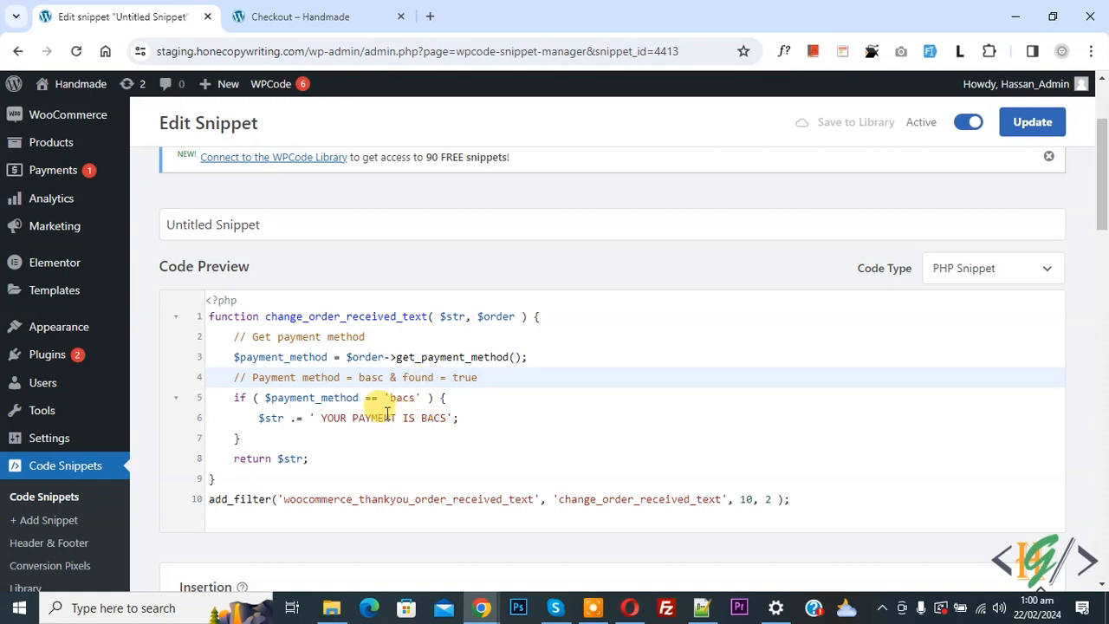
mouse_move(424, 417)
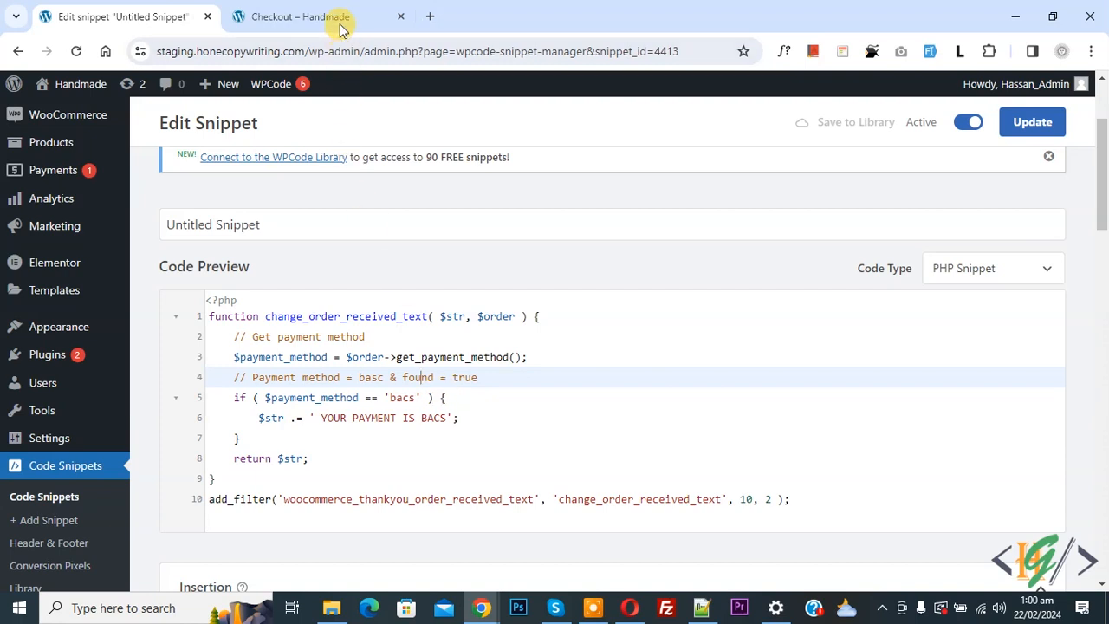
Step: On order 4411's received page, highlight the thank-you text and the new 'YOUR PAYMENT IS BACS' message
click(299, 16)
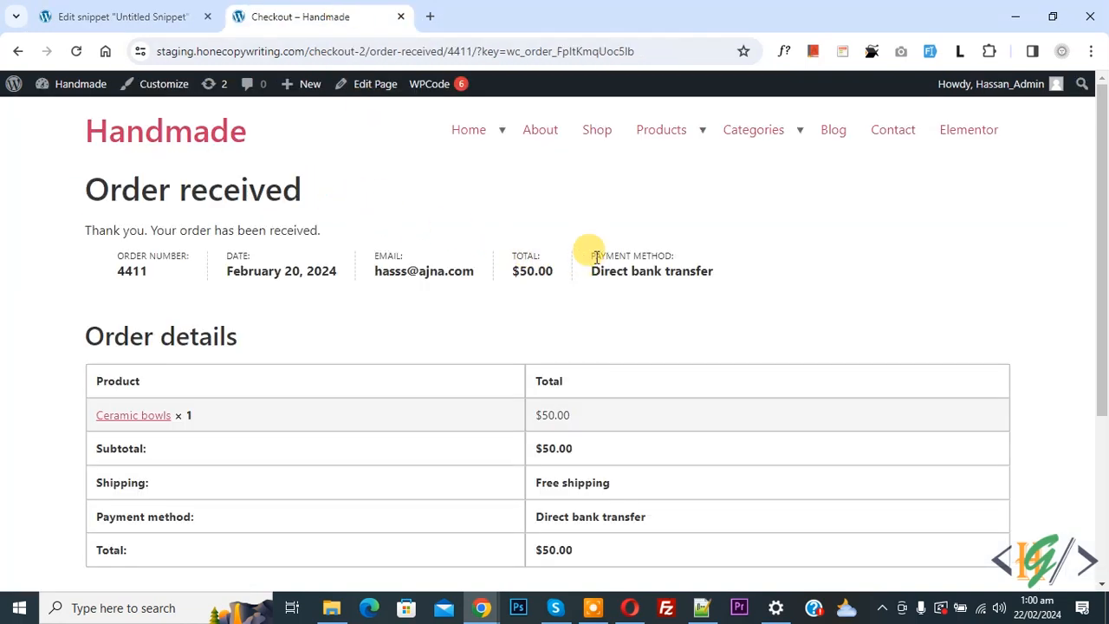
mouse_move(684, 286)
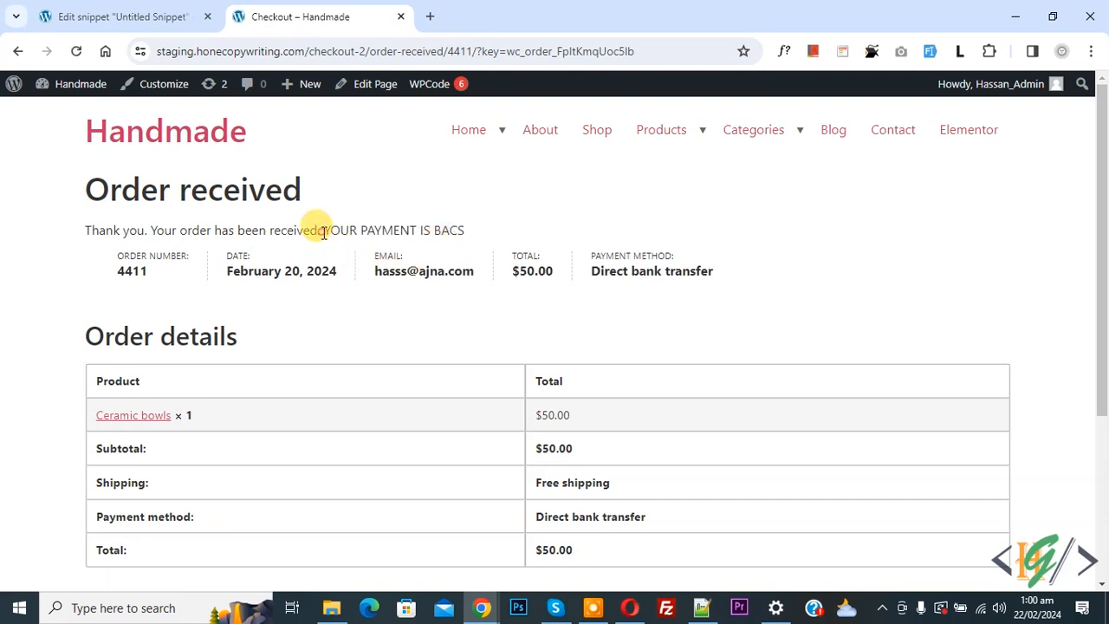
drag(85, 230, 321, 230)
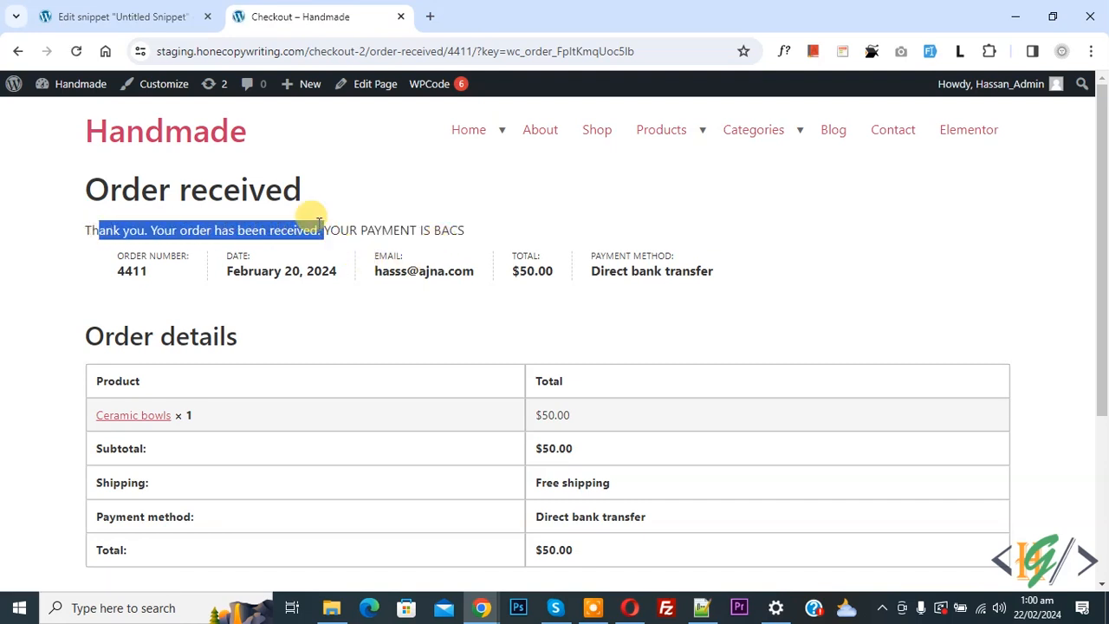
click(322, 230)
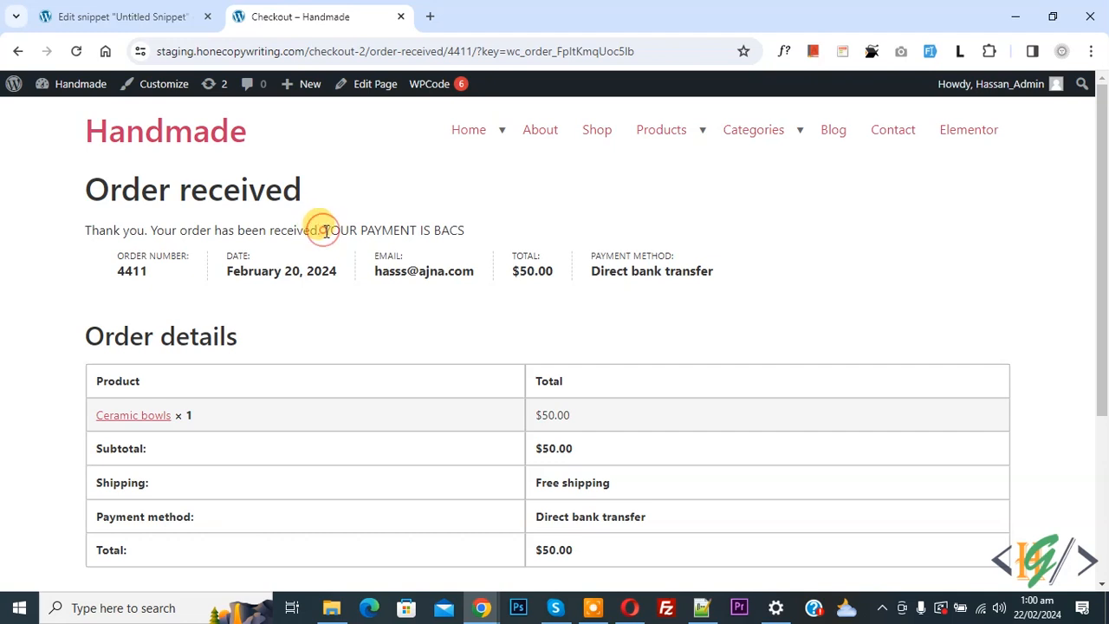
drag(323, 229, 468, 230)
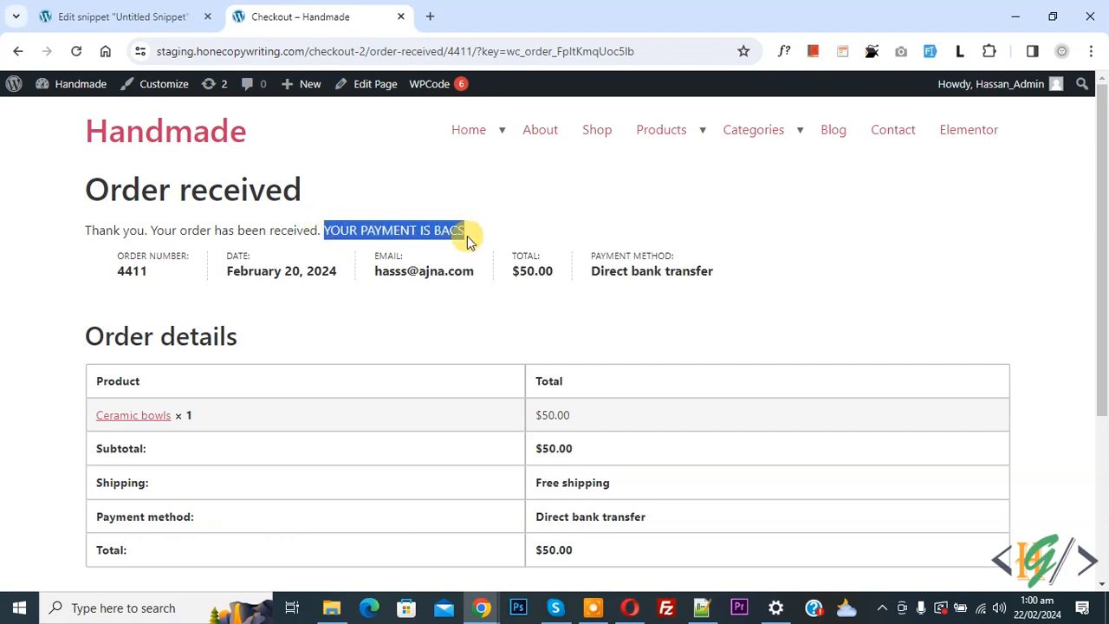
click(468, 230)
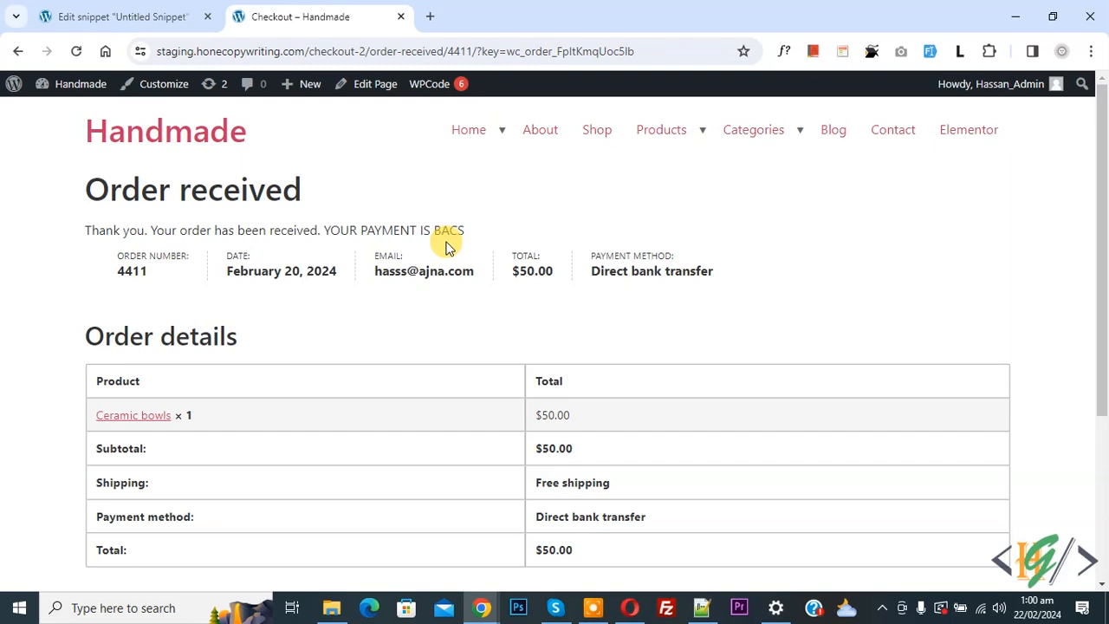
click(122, 15)
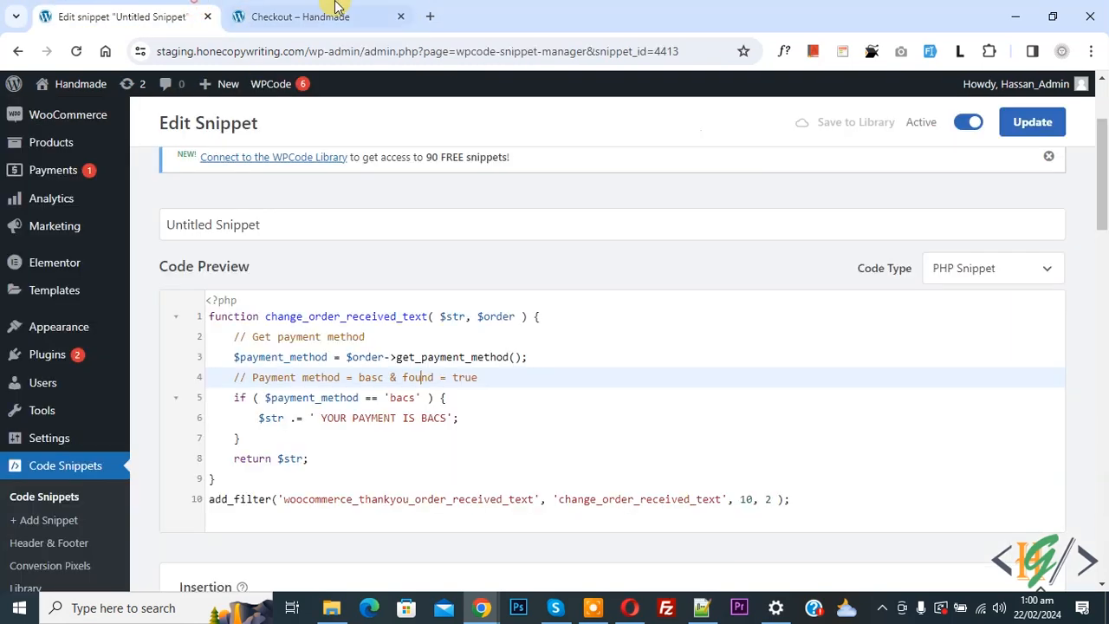
click(300, 17)
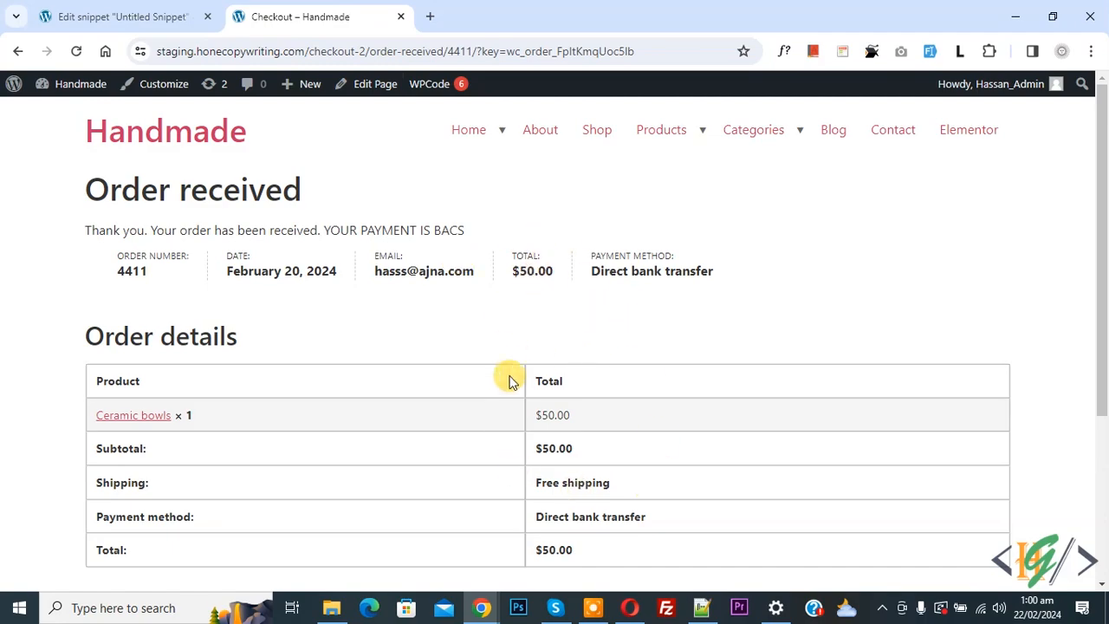